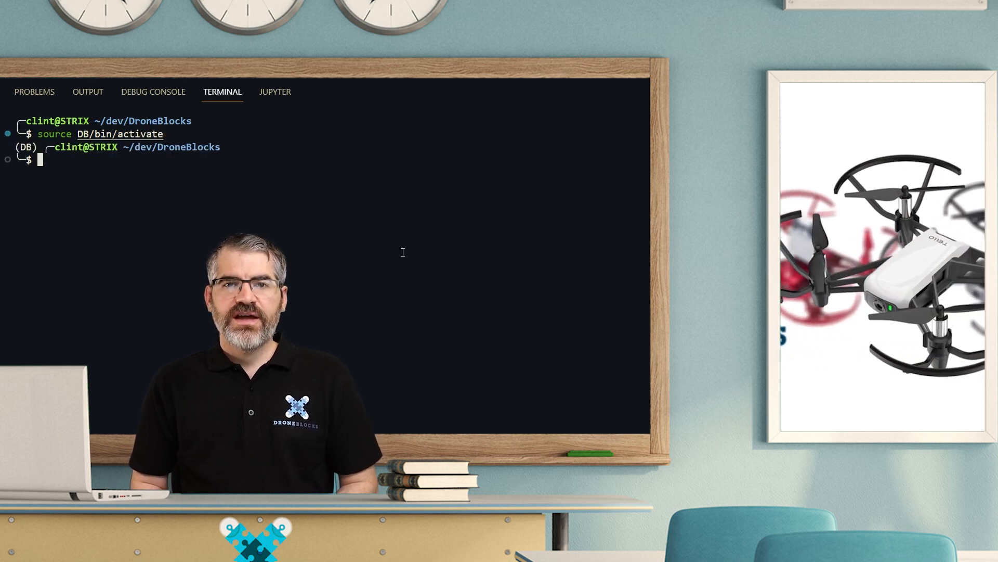
Download the Python 3.11.0 macOS installer from python.org and open the .pkg.
type("ls")
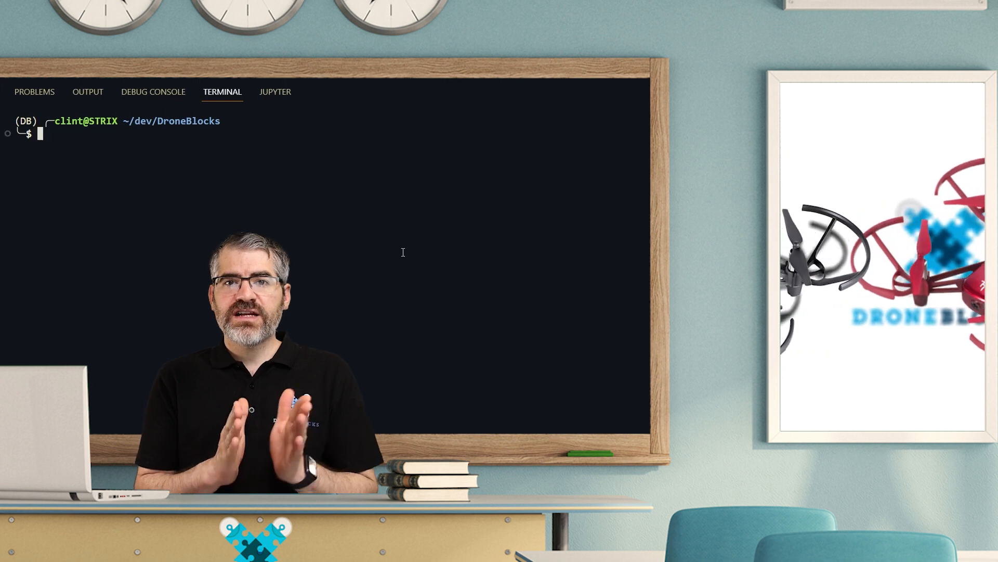
type("pip install droneblocks-python-utils")
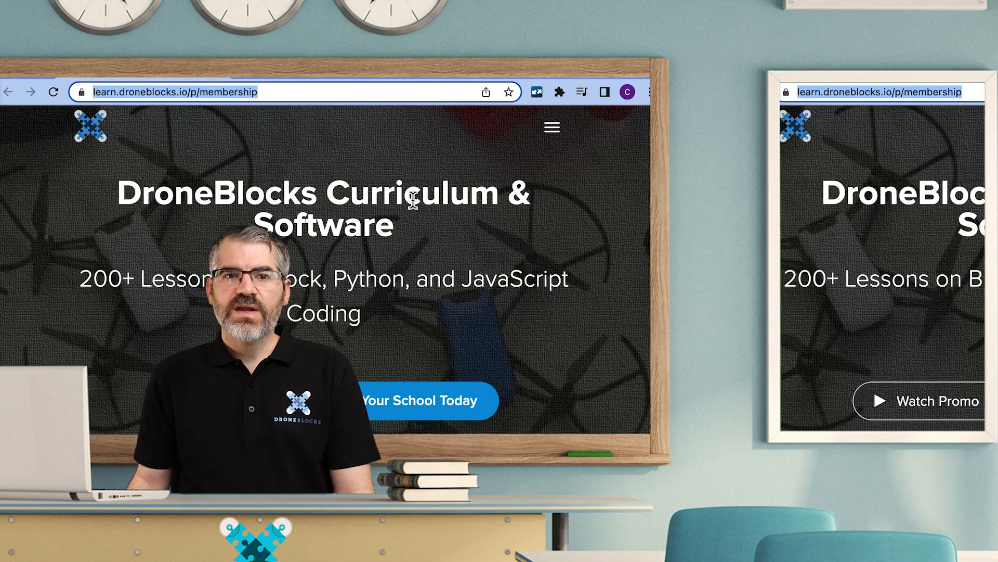
type("python.org/downloads/")
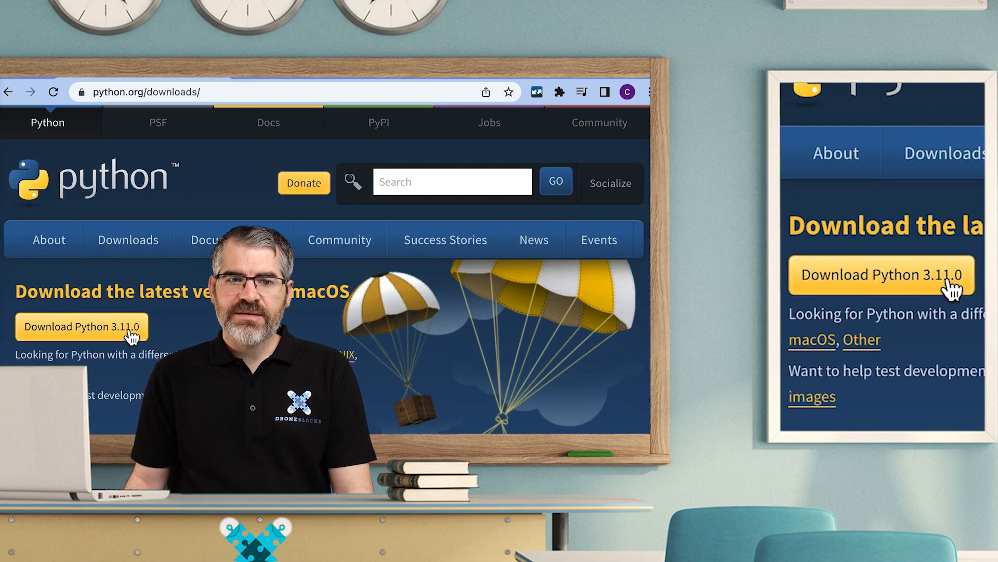
left_click(81, 327)
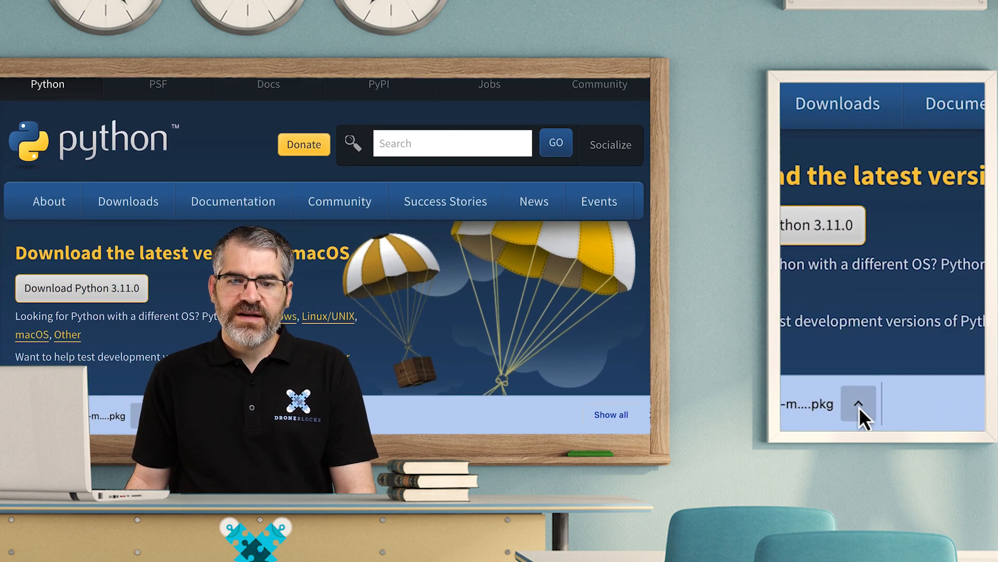
left_click(859, 405)
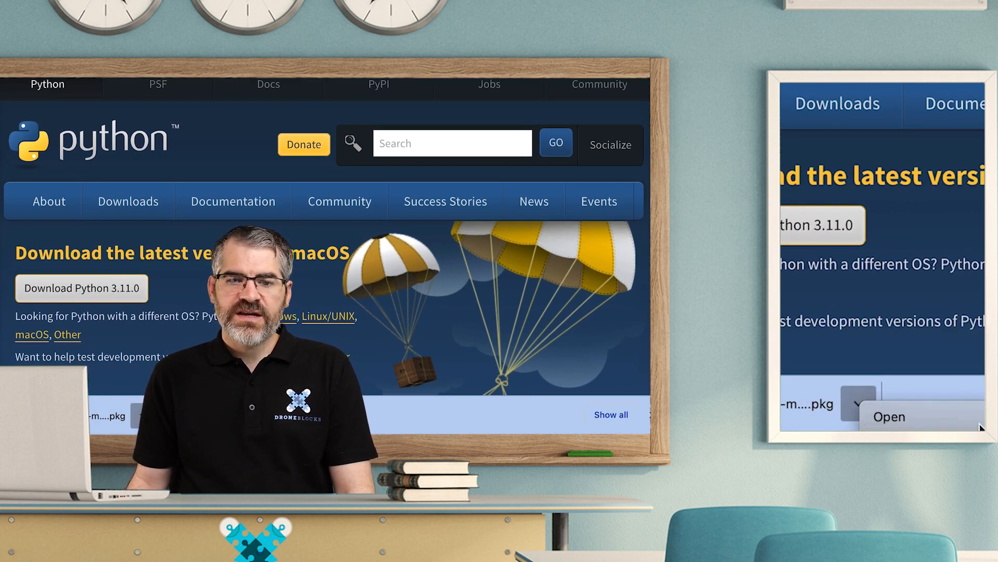
left_click(889, 416)
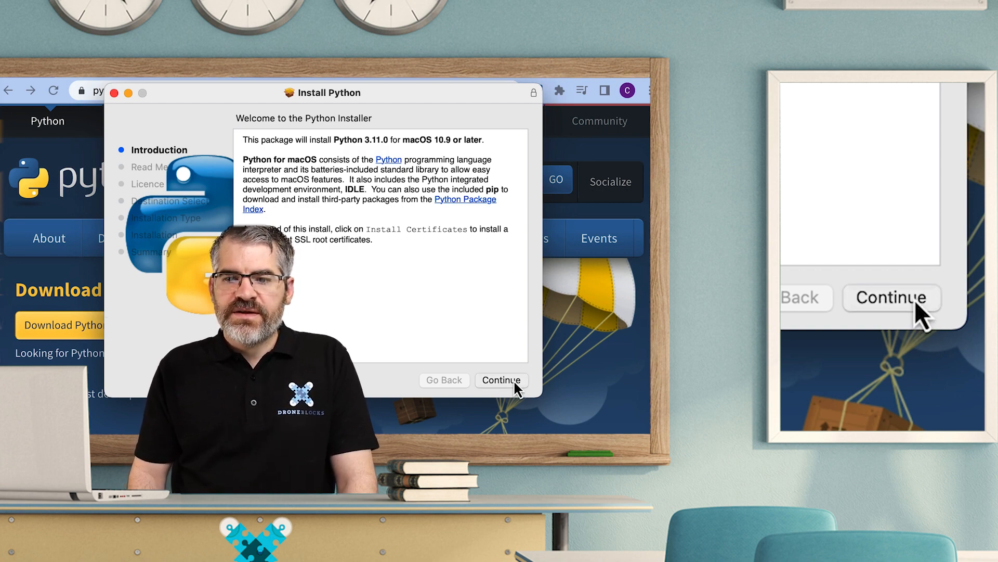
Install Python 3.11.0 past introduction and licence, authorise by password, then bin the package.
left_click(501, 380)
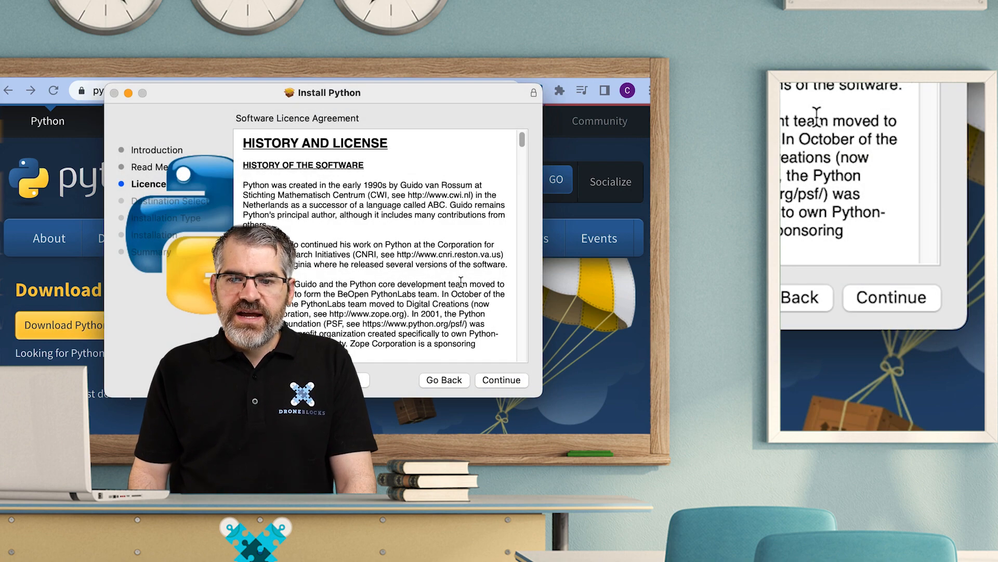
left_click(502, 380)
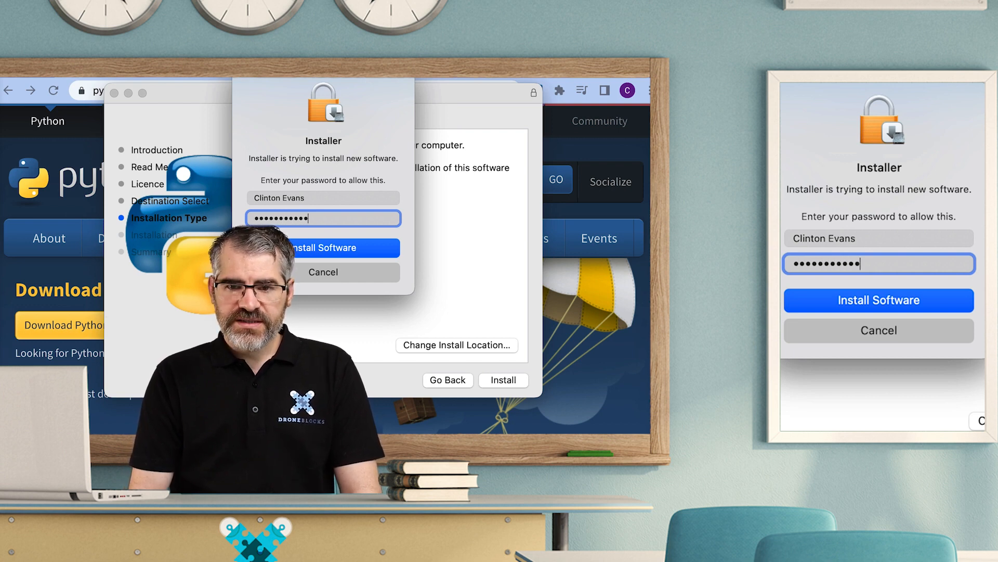
left_click(323, 248)
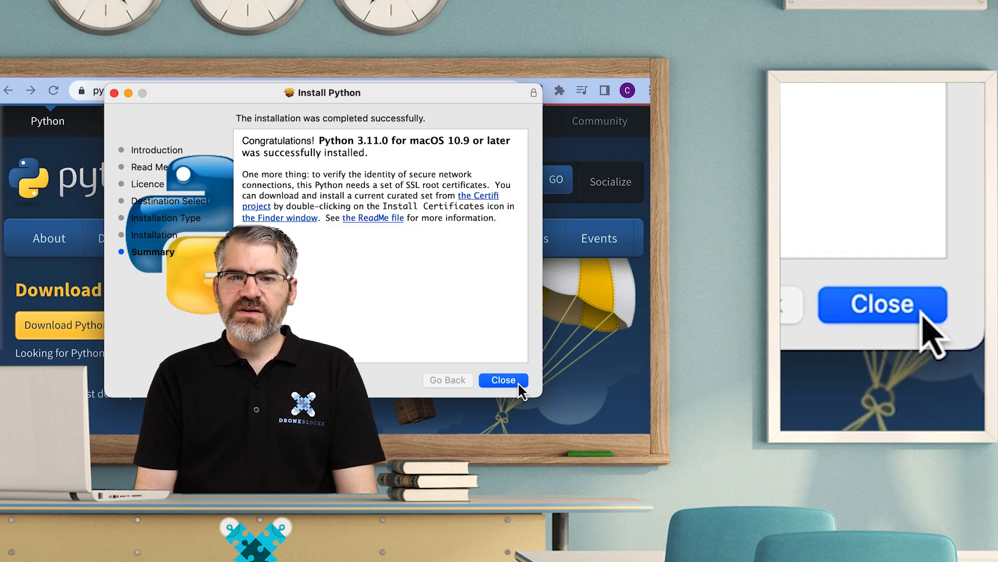
left_click(503, 379)
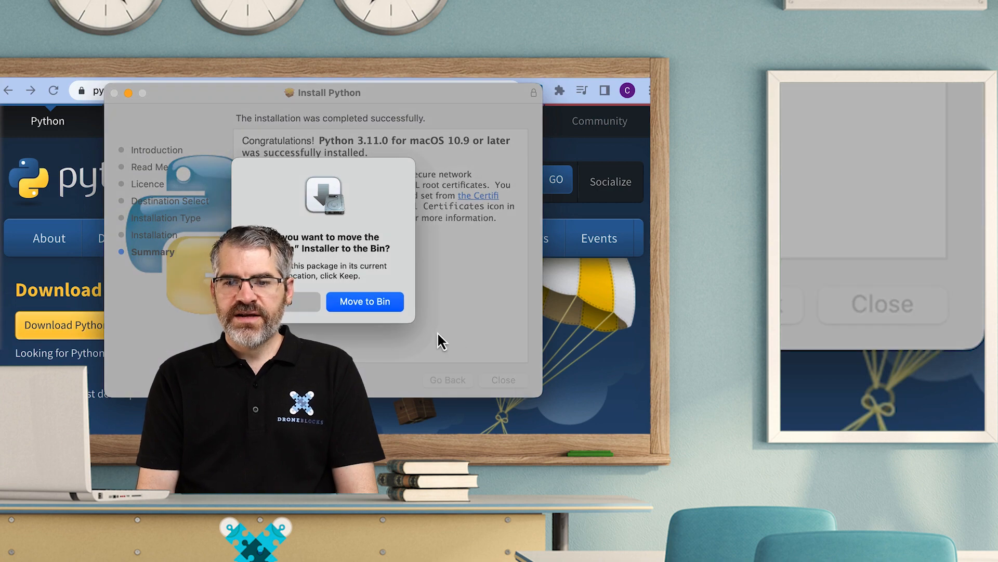
left_click(364, 301)
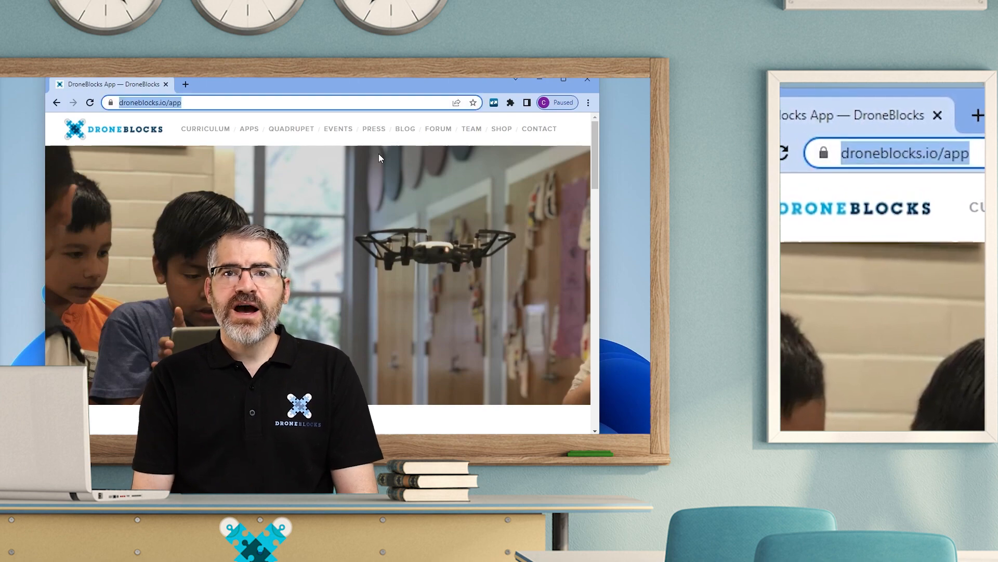
Get the Windows Python 3.11.0 installer from python.org/download and run the .exe.
type("python.org/downloads/")
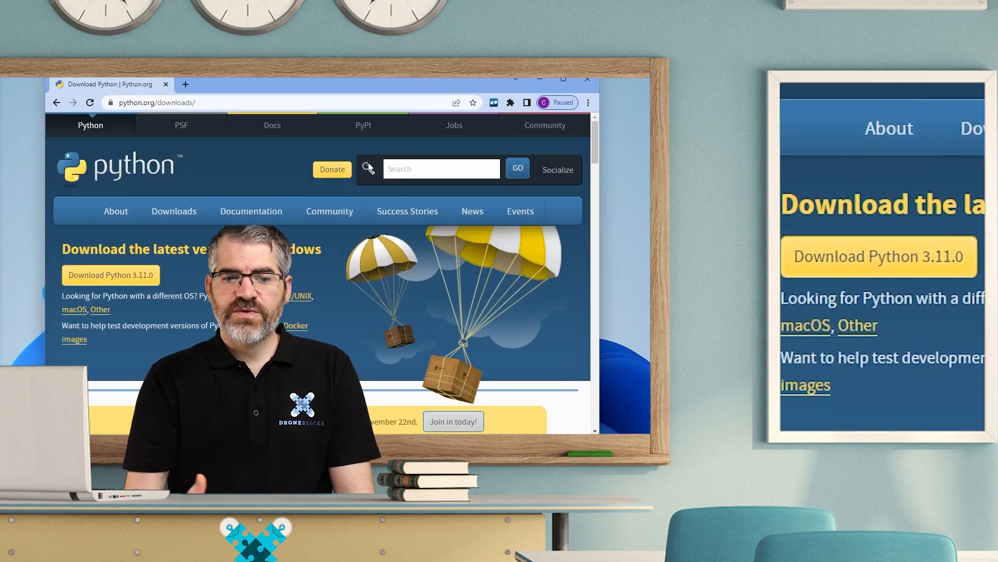
left_click(110, 274)
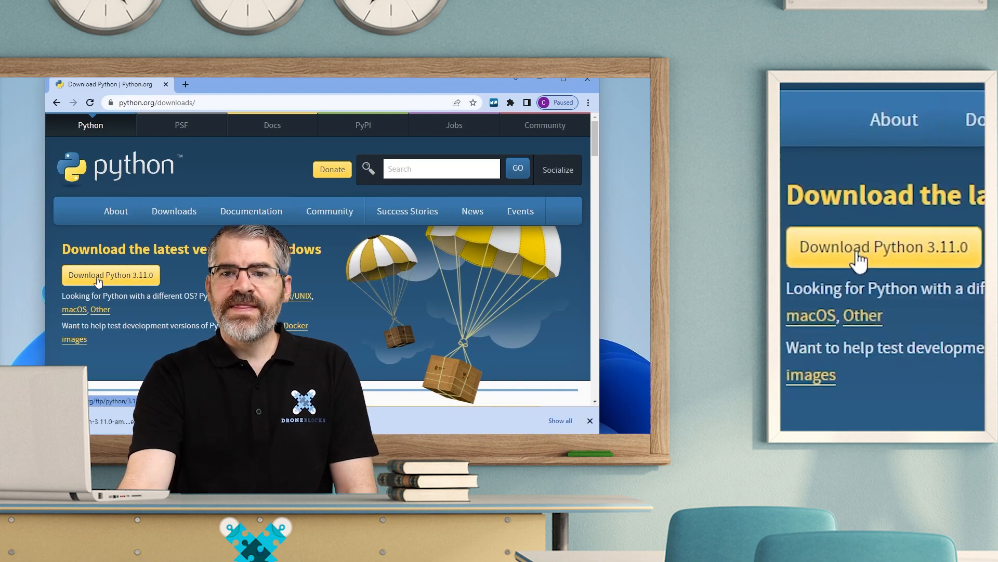
left_click(110, 275)
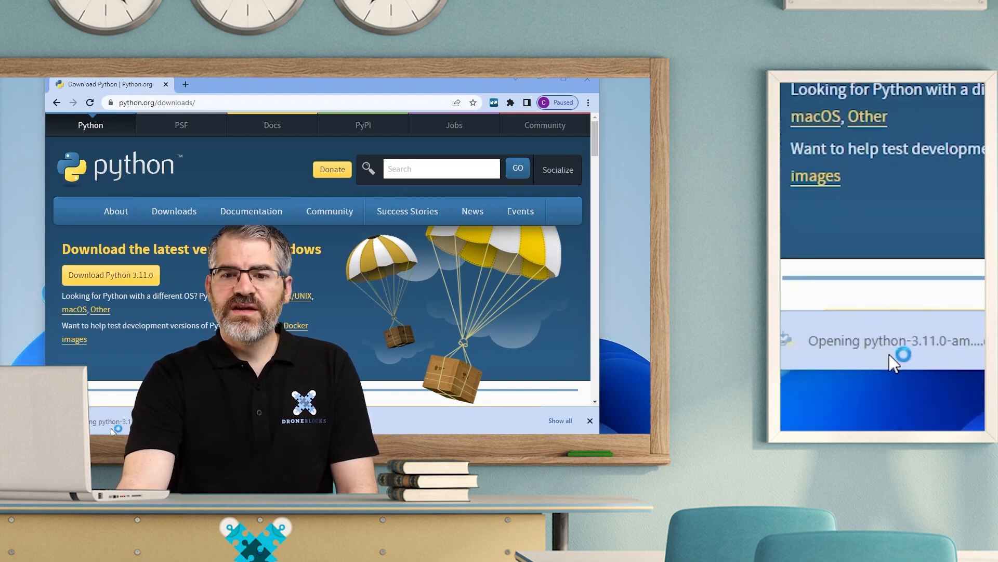
left_click(108, 425)
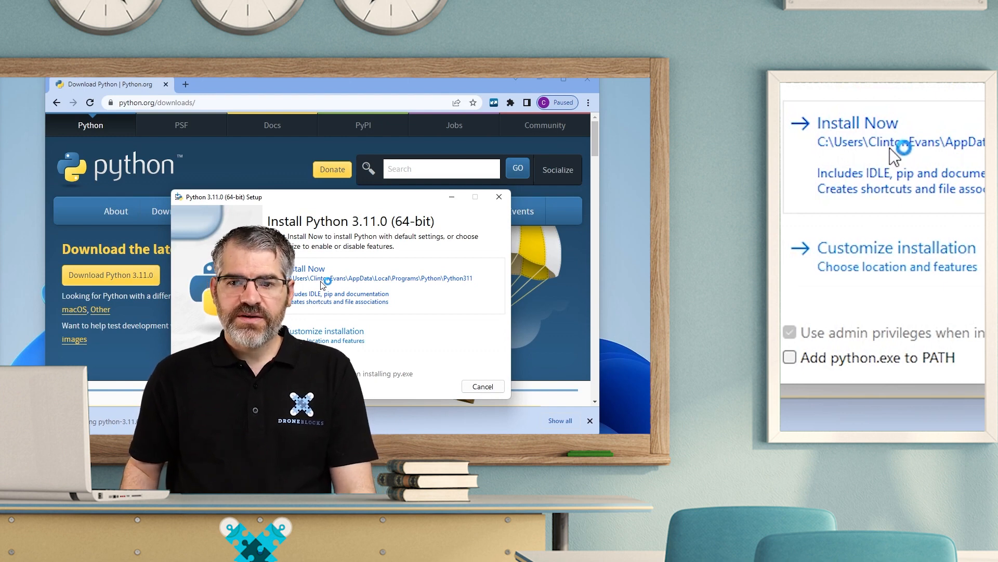
mouse_move(891, 185)
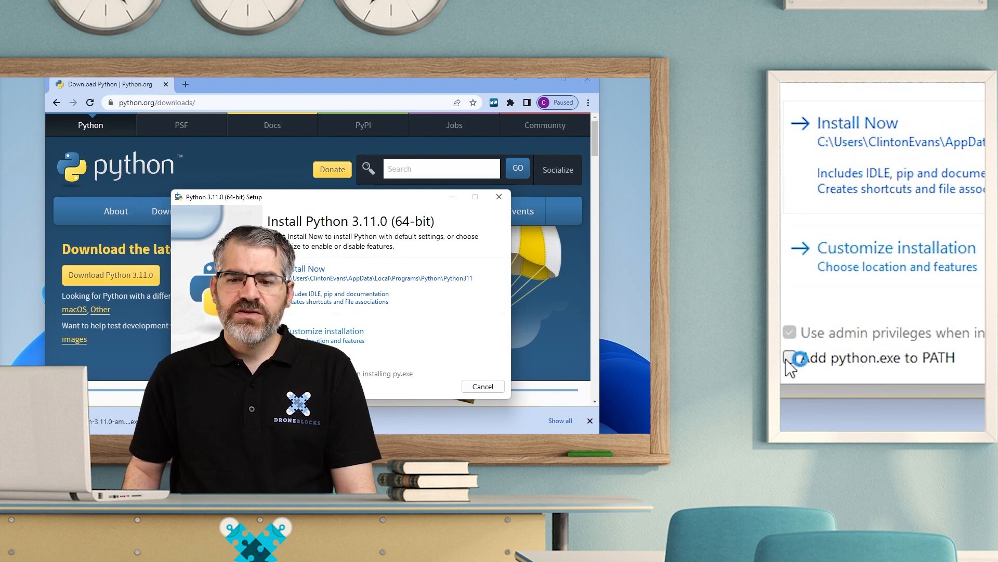
Enable 'Add python.exe to PATH' and install Python 3.11.0 with default settings.
left_click(790, 357)
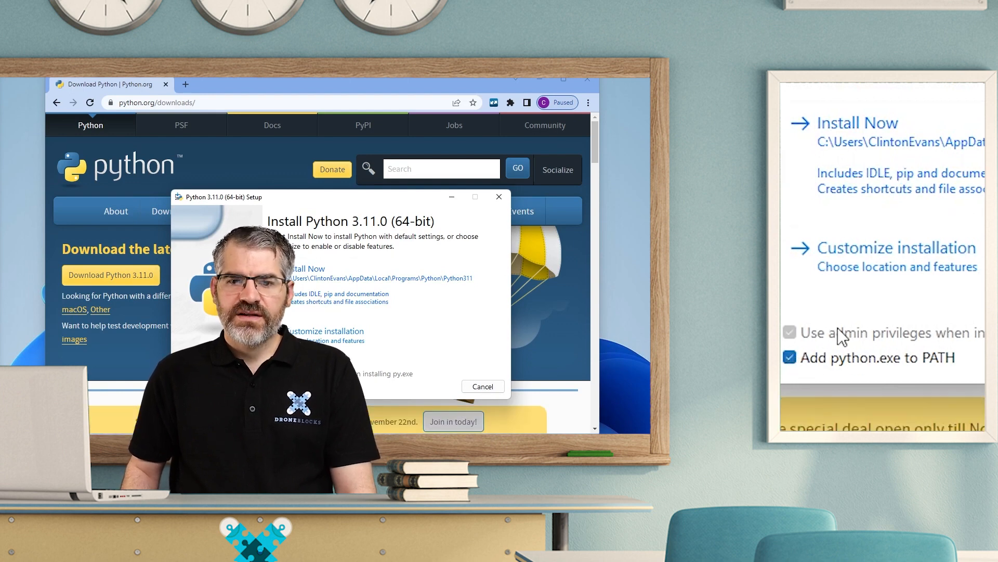
left_click(309, 268)
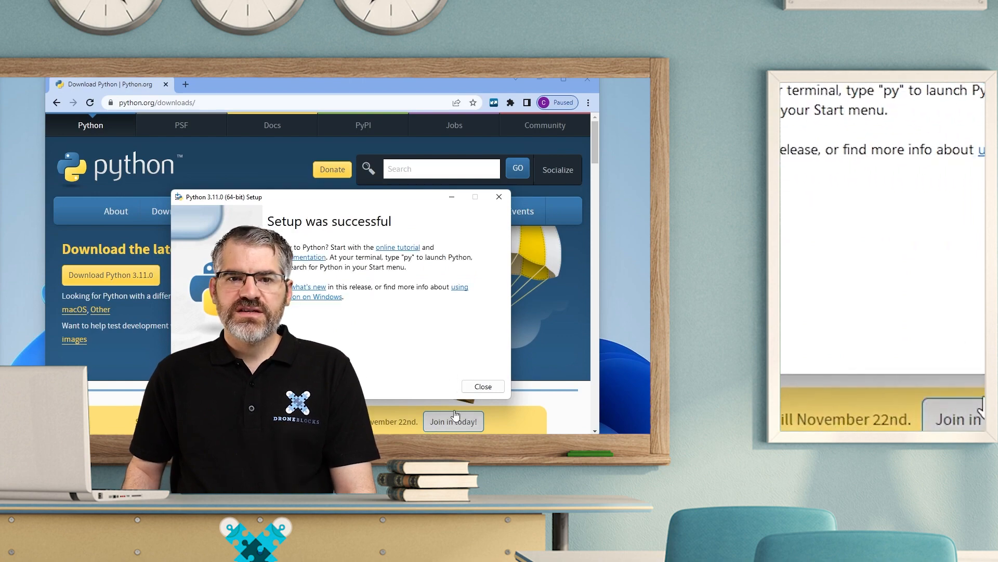
Close the finished Python setup and enter code.visualstudio.com in Chrome.
left_click(482, 386)
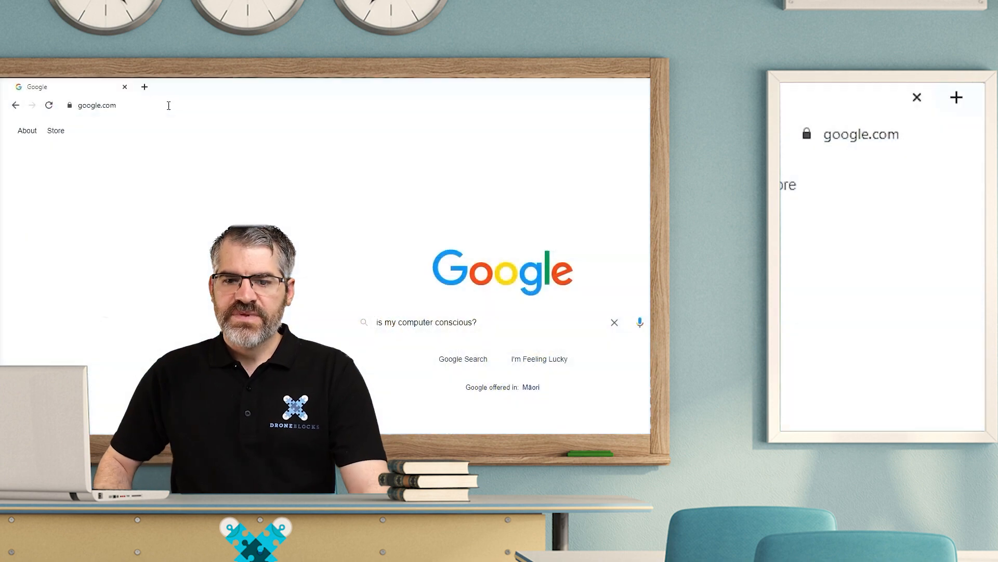
type("code.")
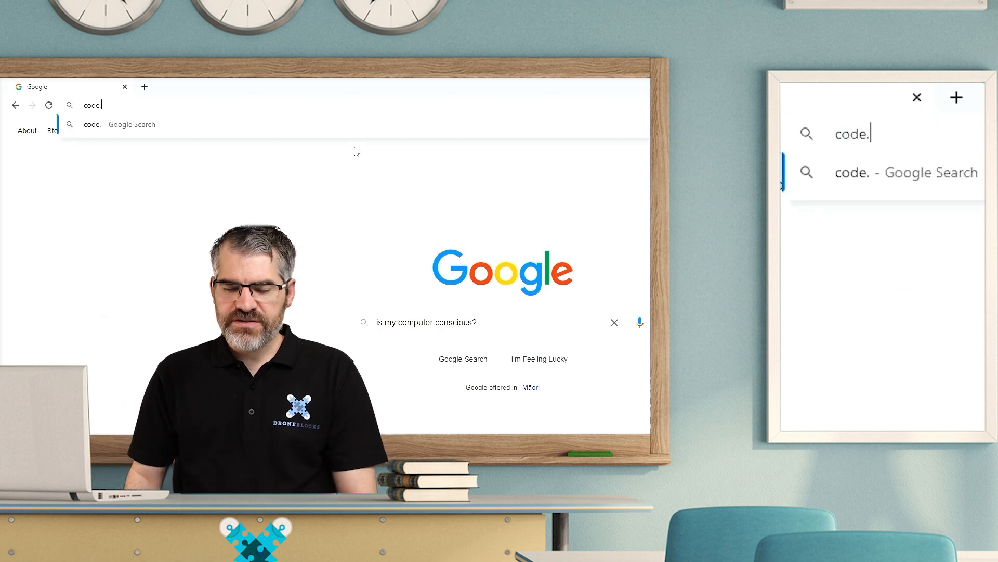
type("visual")
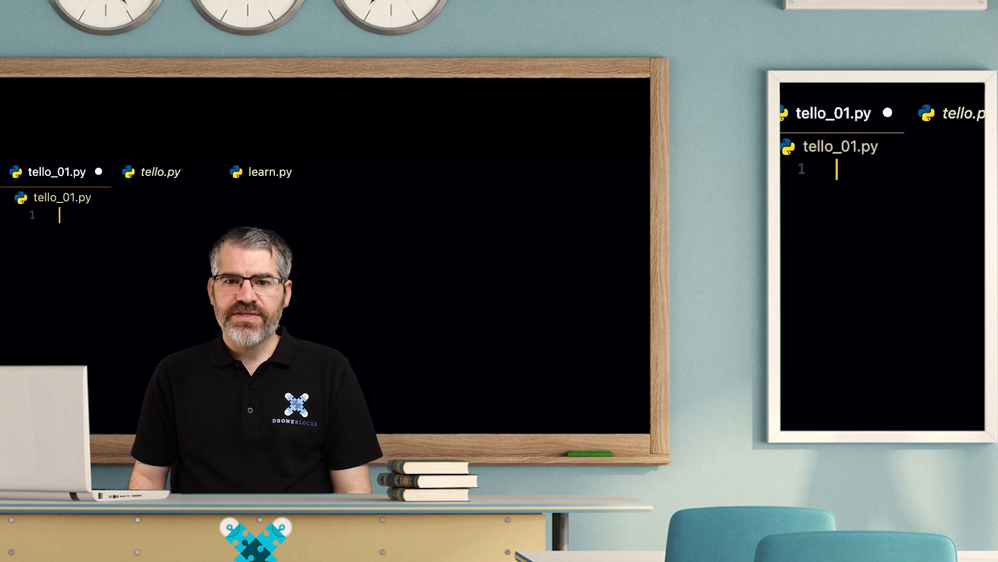
Install droneblocks-python-utils with pip in the VS Code terminal.
type("pip")
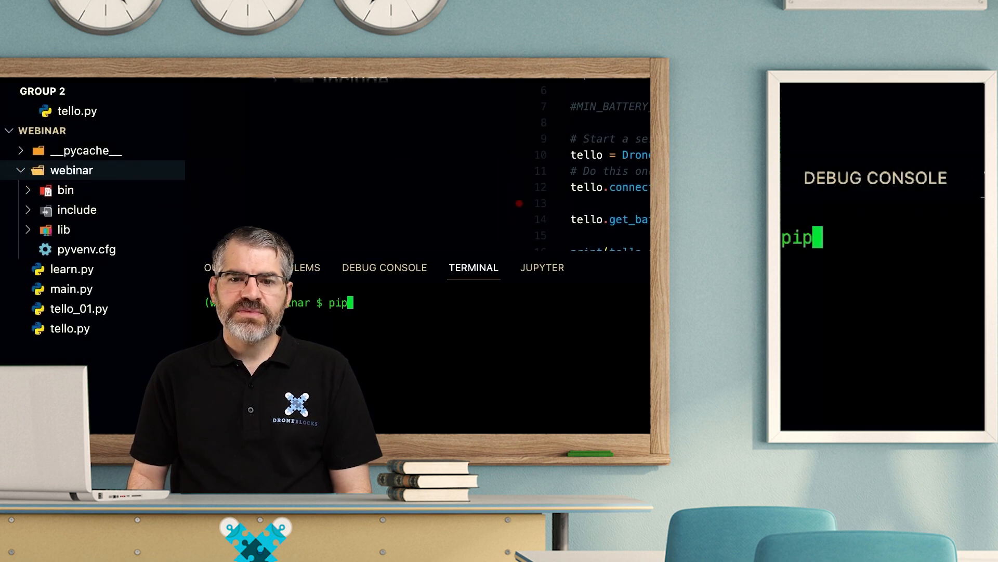
type("install")
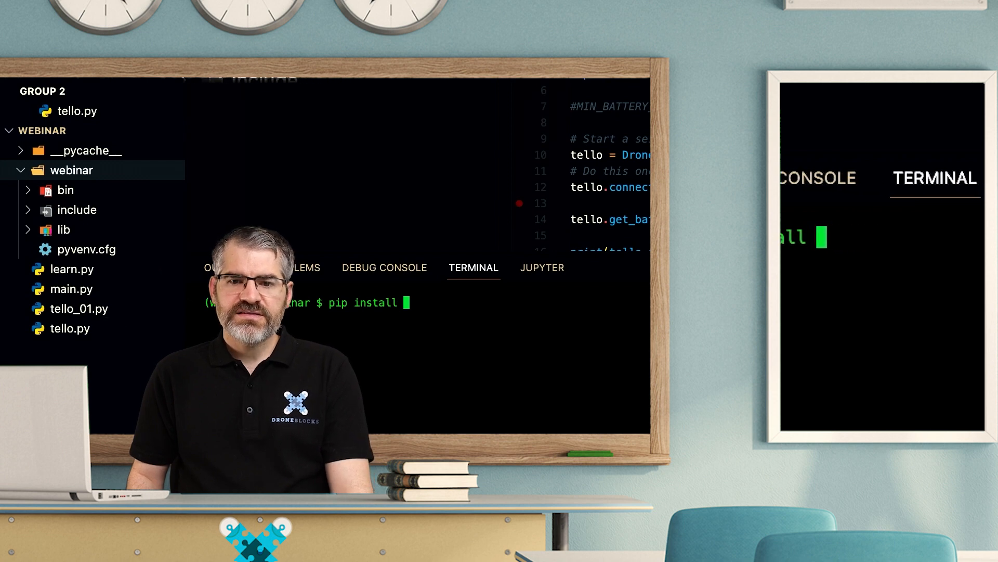
type("droneblocks-py")
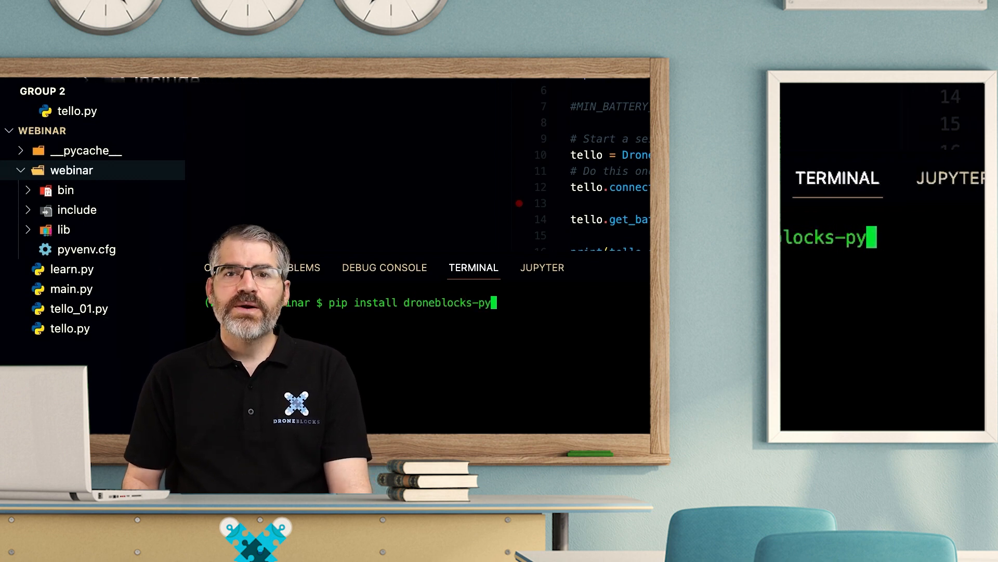
type("python-utils")
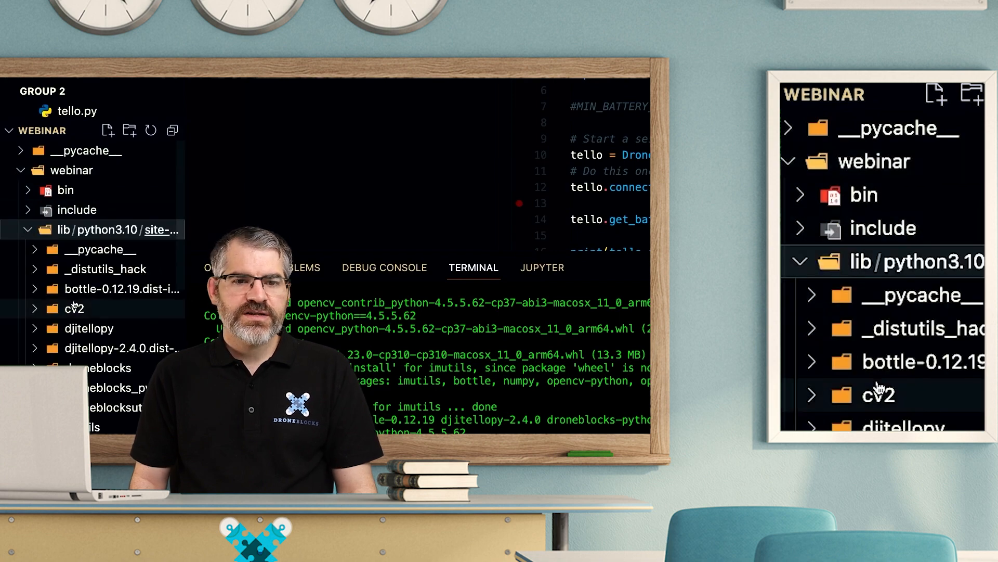
Expand the webinar folder to browse the djitellopy, droneblocks and numpy packages.
scroll("down", 3)
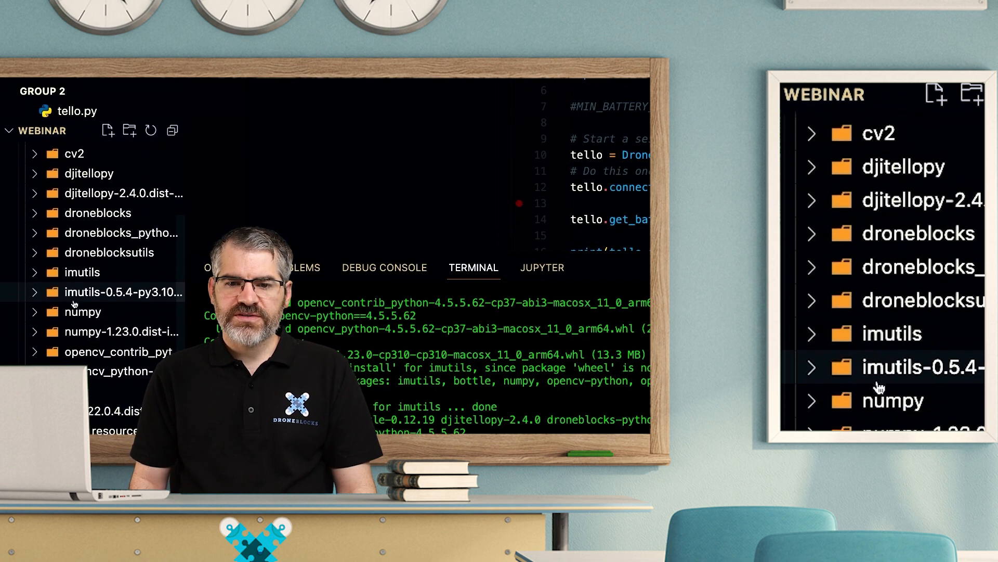
scroll("down", 3)
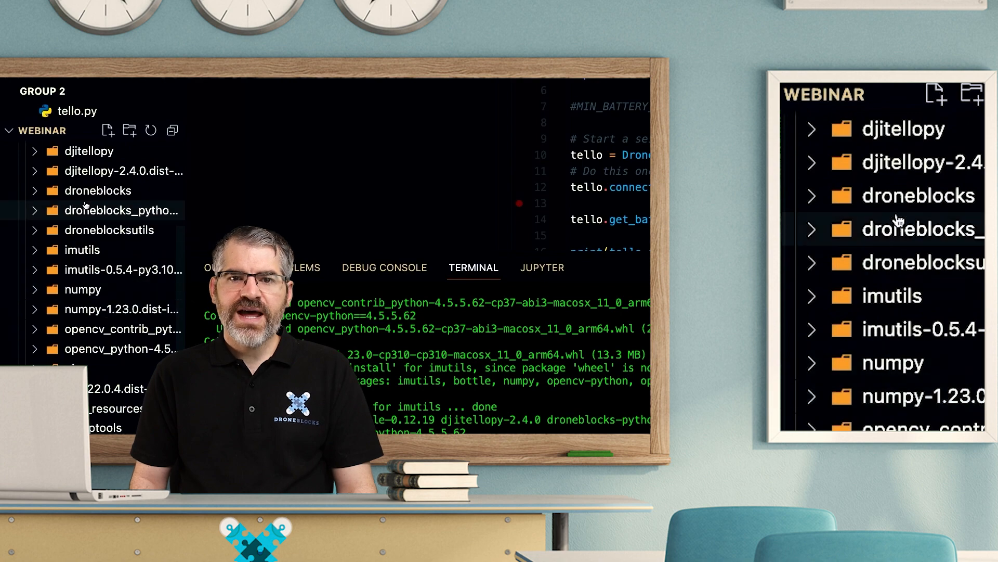
left_click(122, 210)
type("def Squa")
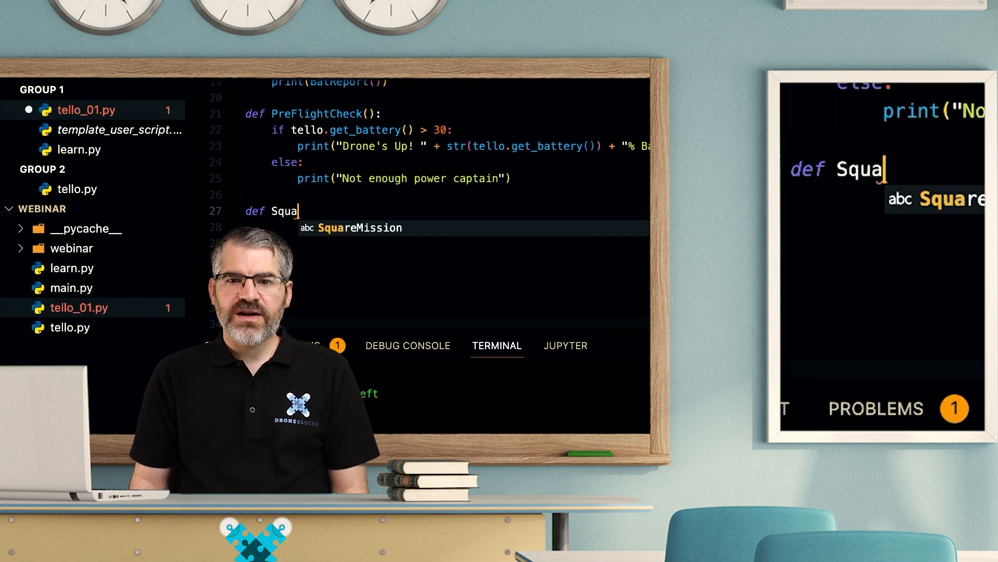
Accept the SquareMission name suggestion and start a tello. method call.
key("Tab")
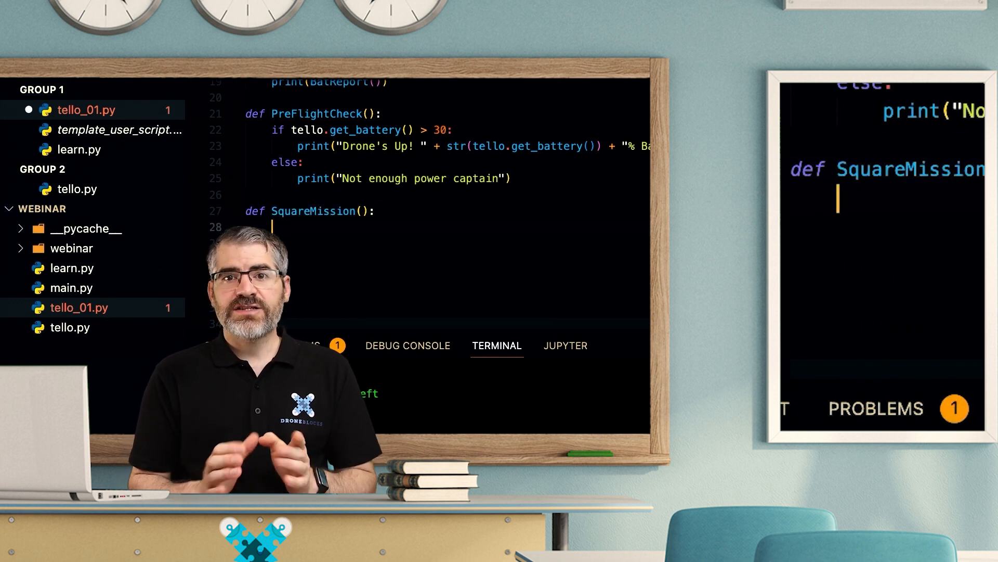
type("tello.")
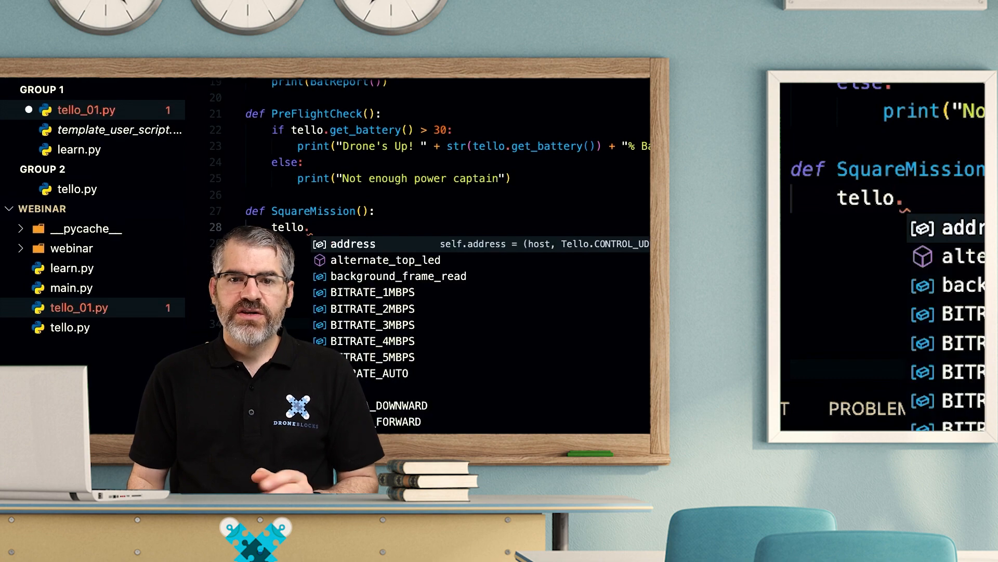
type("tal")
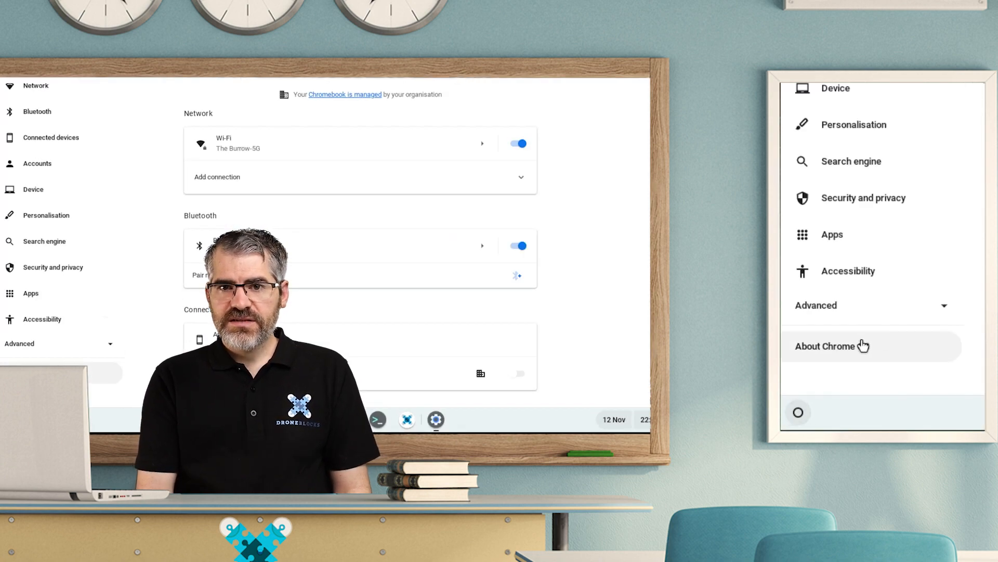
View About Chrome OS, showing version 107.0.5304.110 and up-to-date status.
left_click(832, 345)
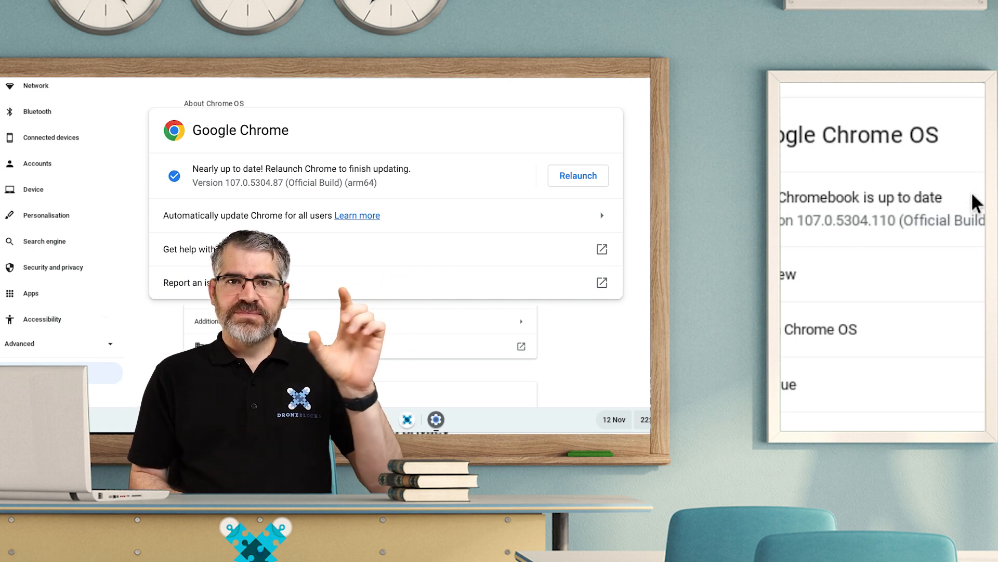
left_click(577, 175)
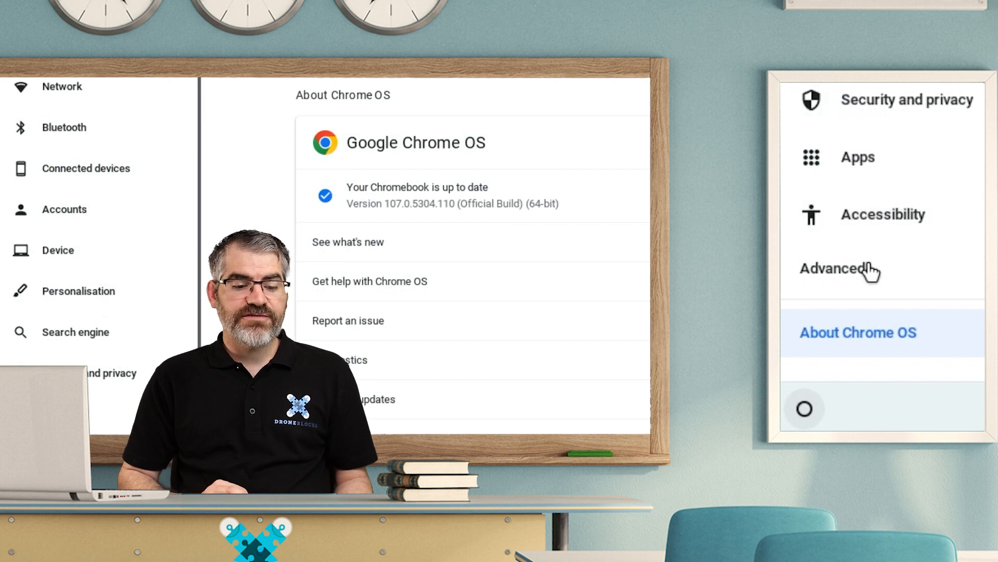
Turn on the Linux development environment under Advanced > Developers with the recommended 10 GB disk.
left_click(834, 268)
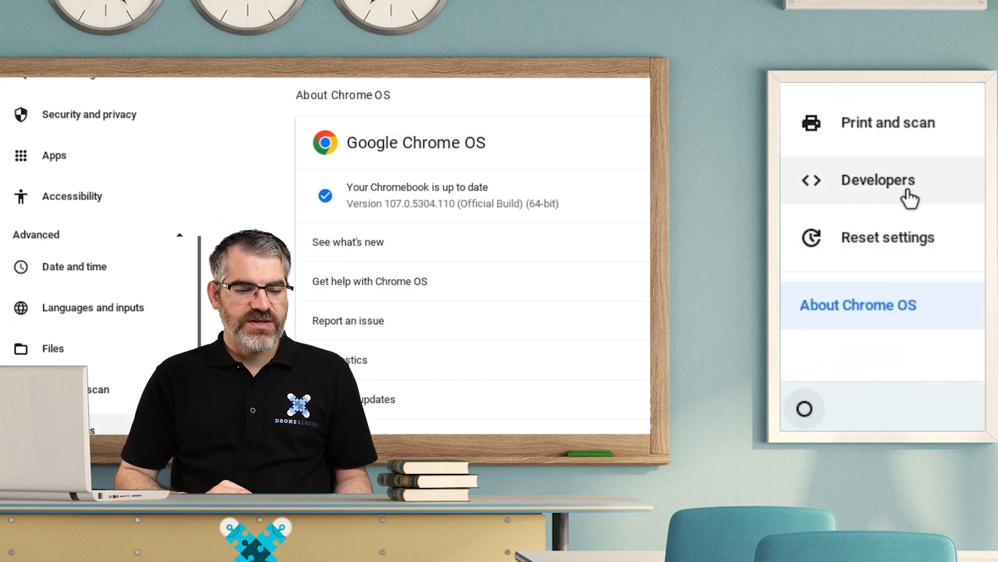
left_click(878, 179)
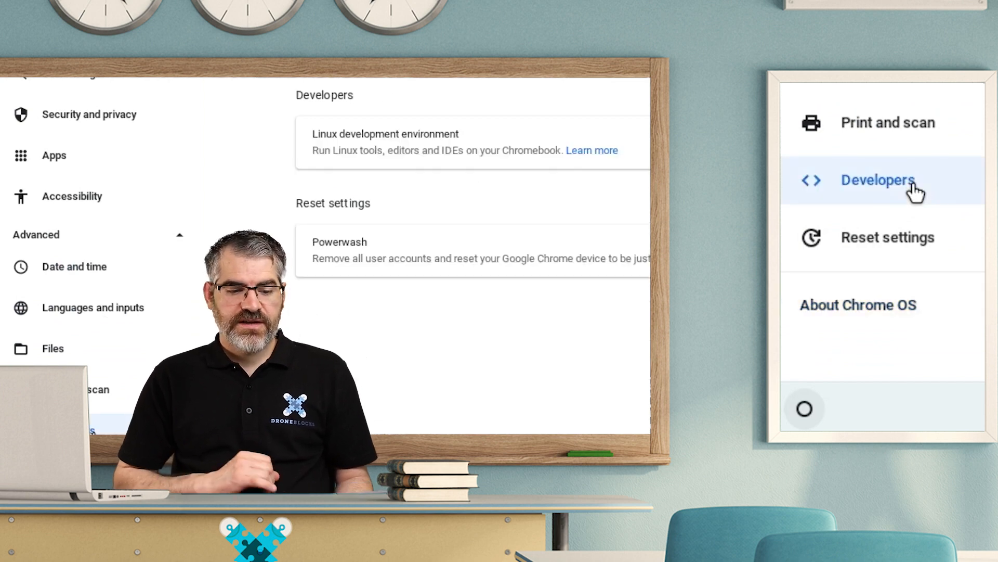
left_click(878, 180)
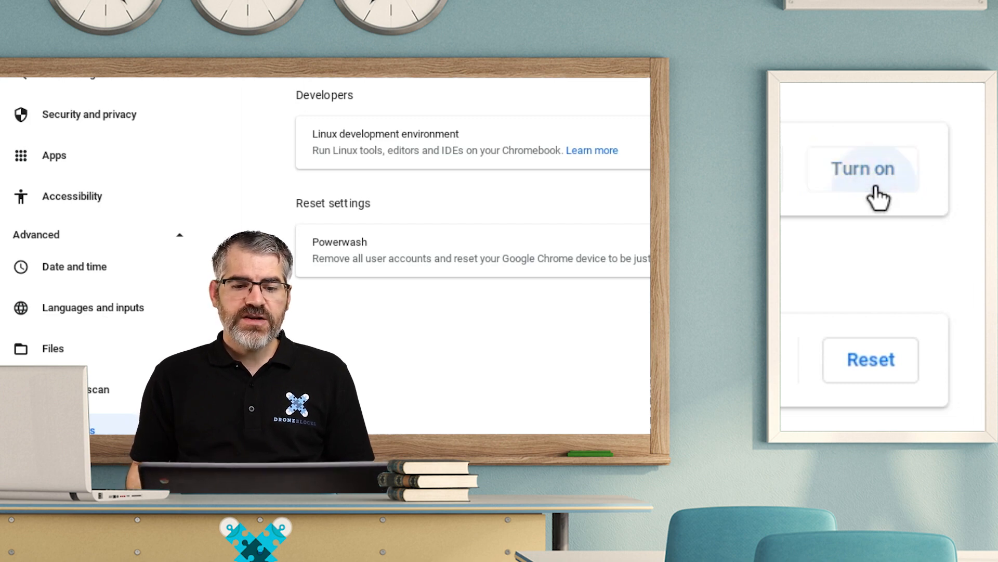
left_click(863, 168)
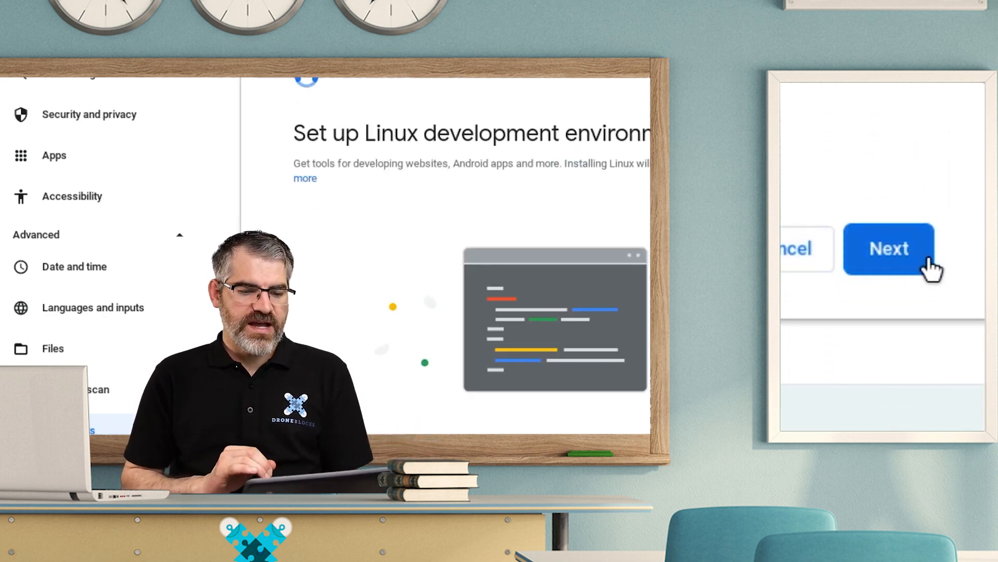
left_click(889, 248)
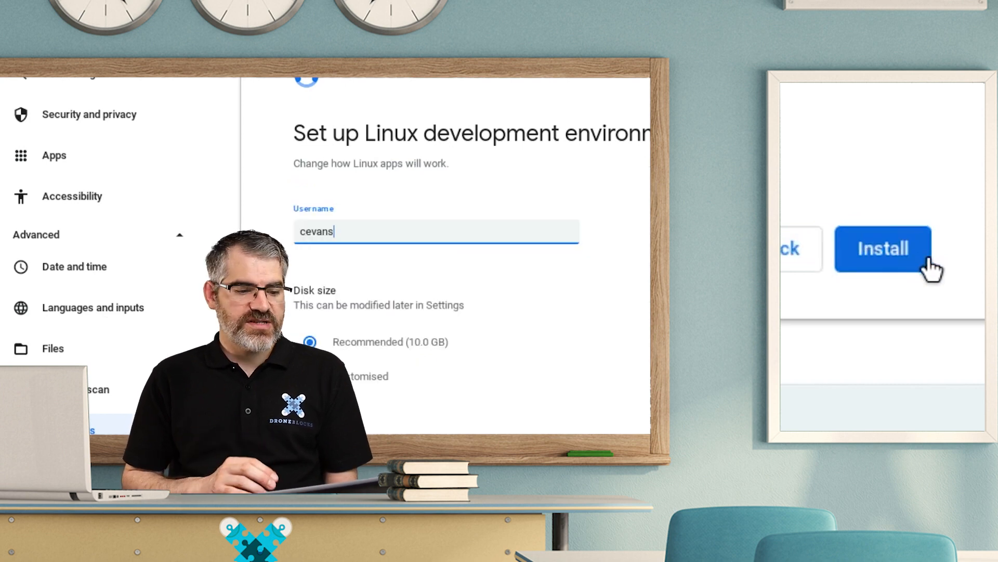
left_click(882, 248)
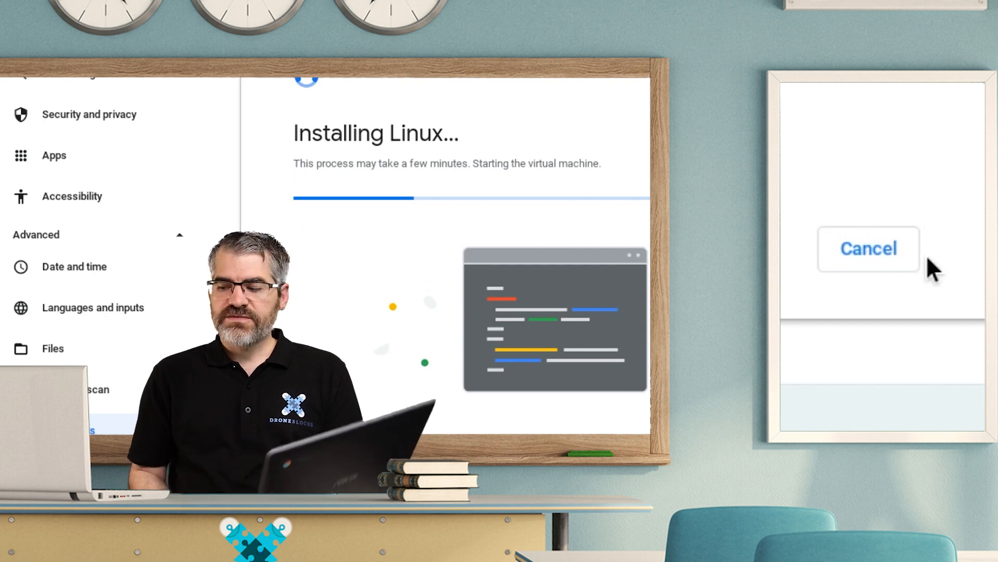
left_click(868, 248)
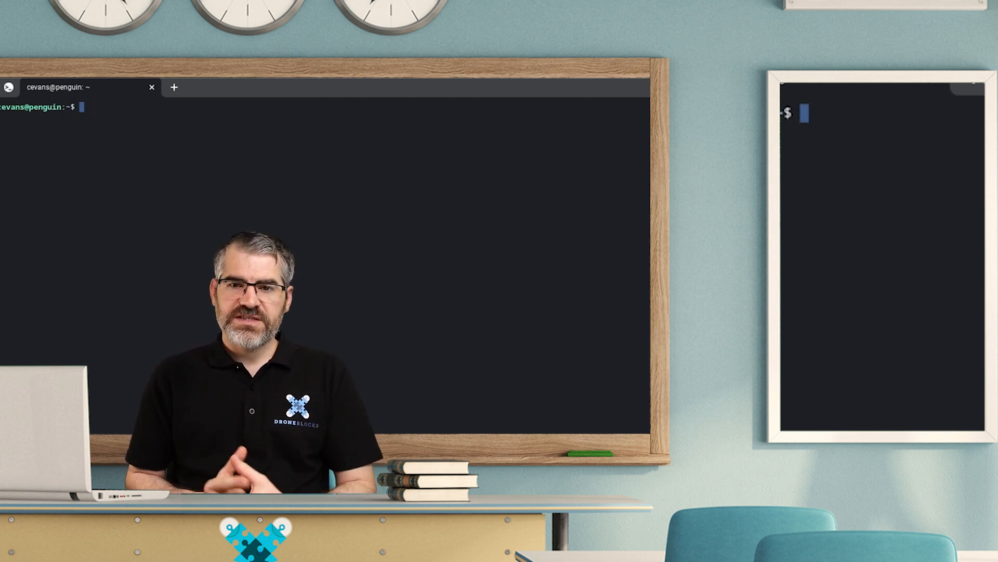
Start python3 (3.9.2), evaluate 5 + 5 to get 10, then exit the shell.
type("i am lin")
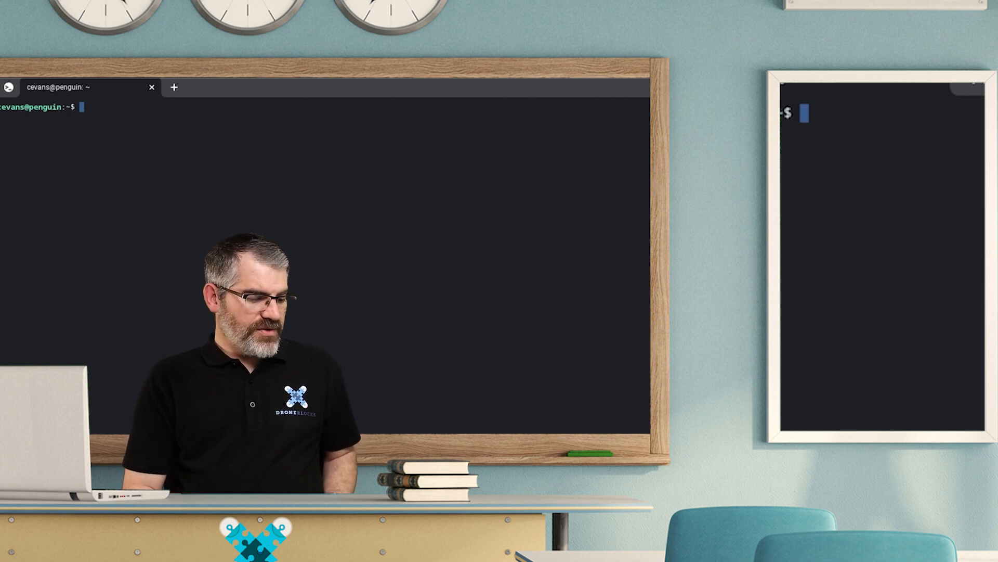
type("python3")
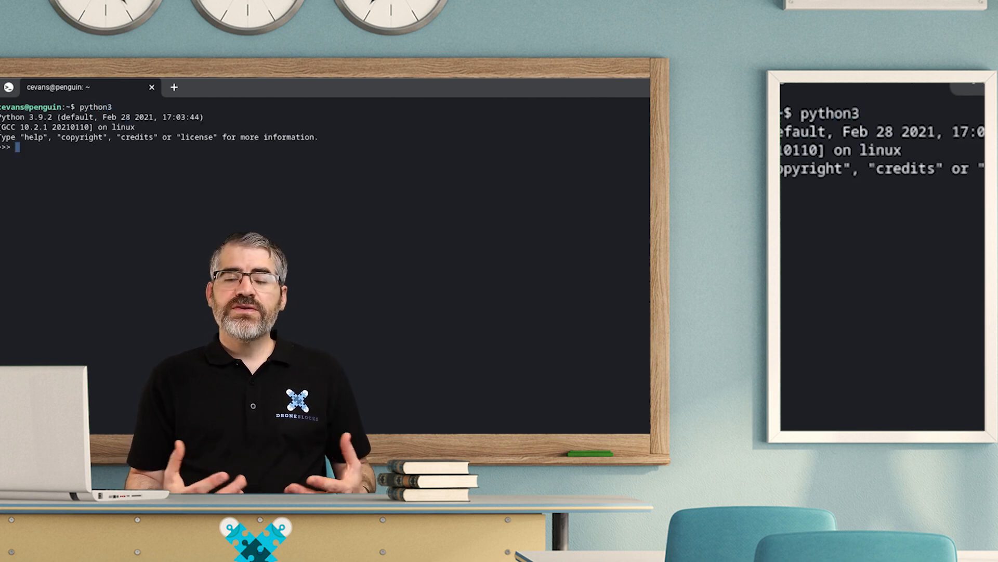
type("5 + 5")
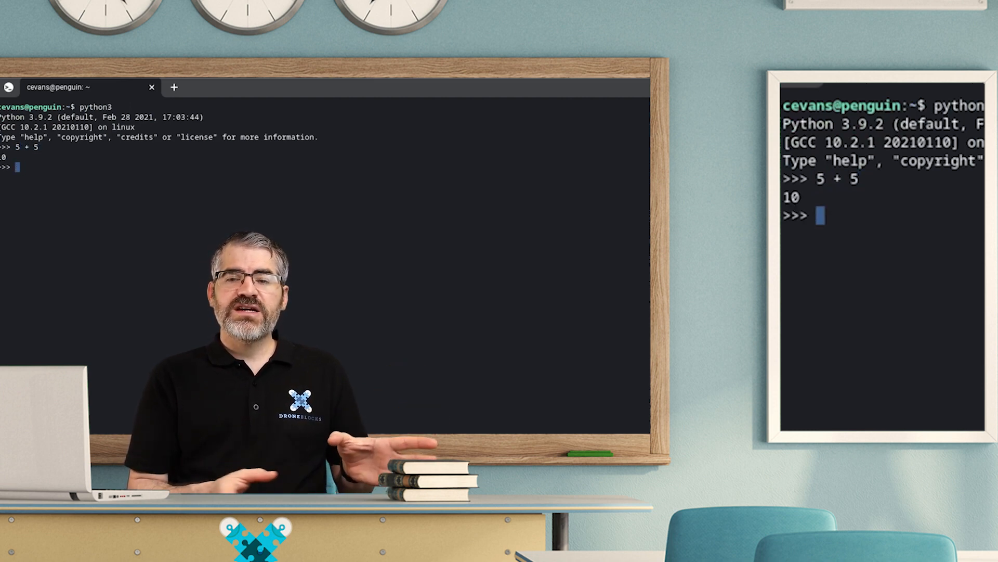
type("exit*(")
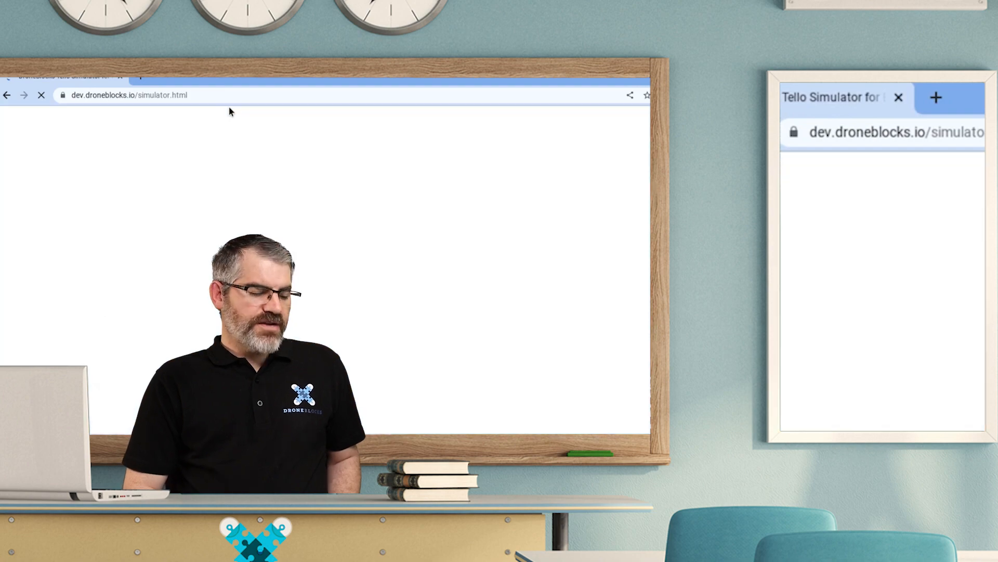
Visit code.visualstudio.com and download the VS Code 1.73.1 Debian (.deb) package.
type("code.visualstui")
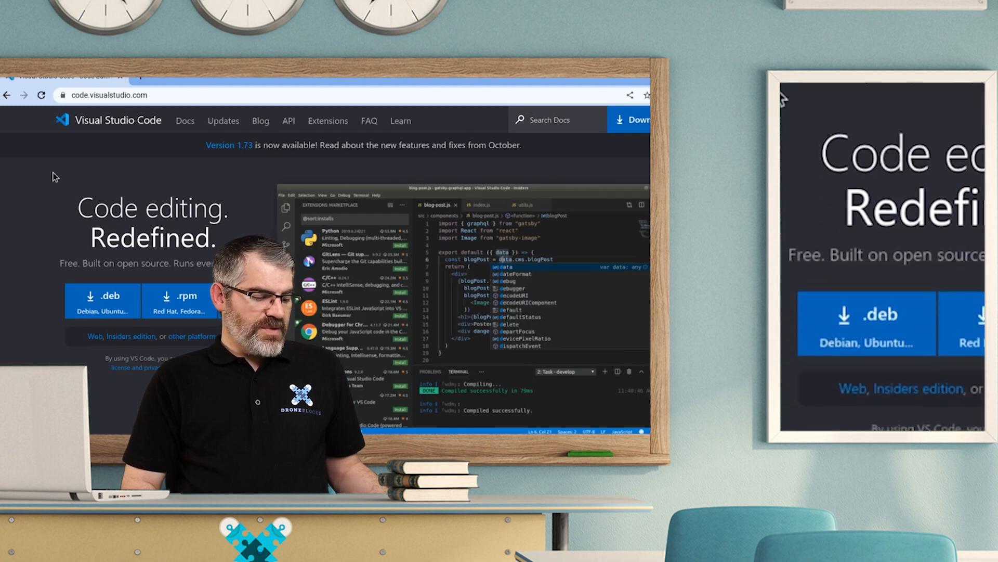
left_click(102, 300)
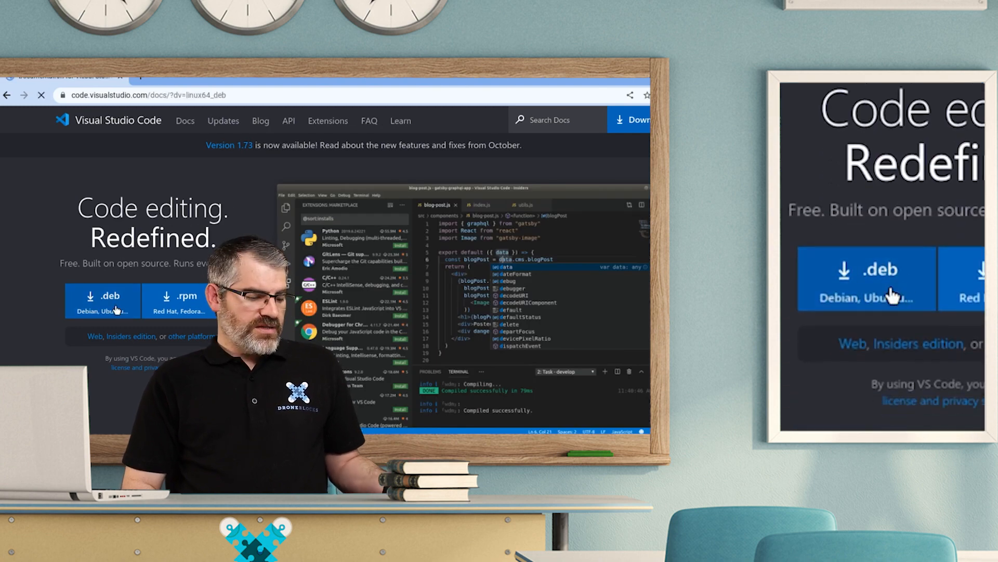
left_click(102, 300)
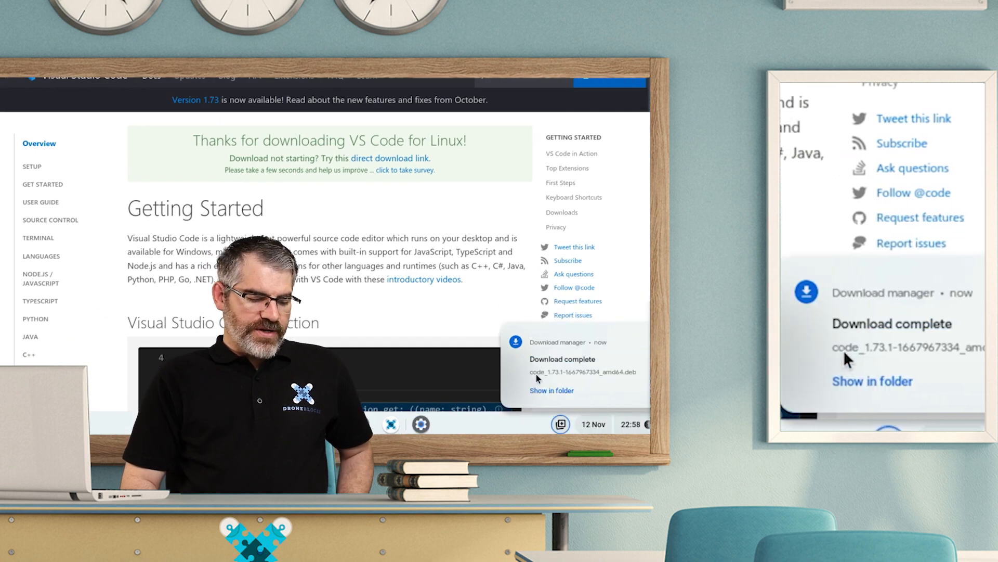
Open the code_1.73.1 .deb from Downloads and install it with Linux.
left_click(551, 390)
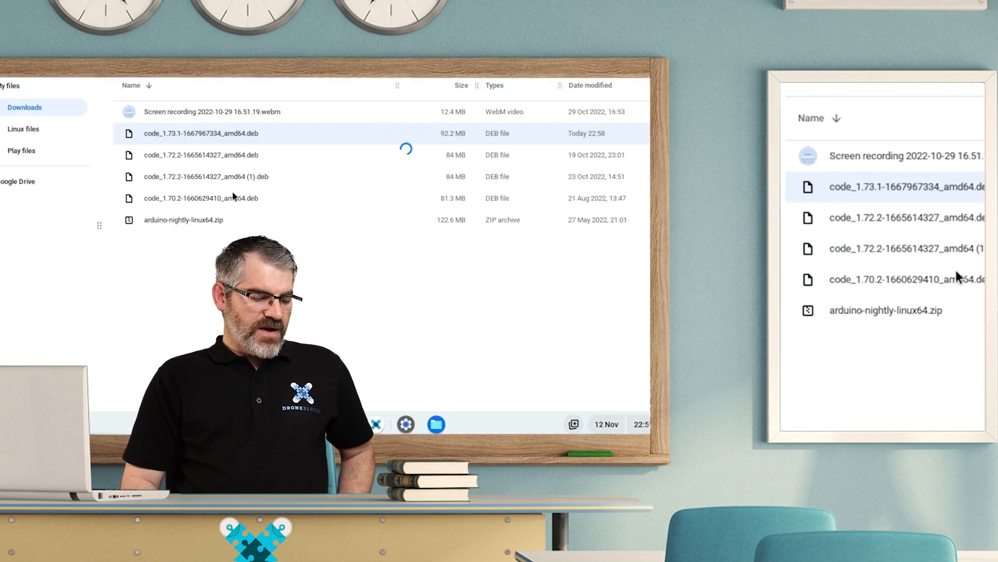
double_click(201, 133)
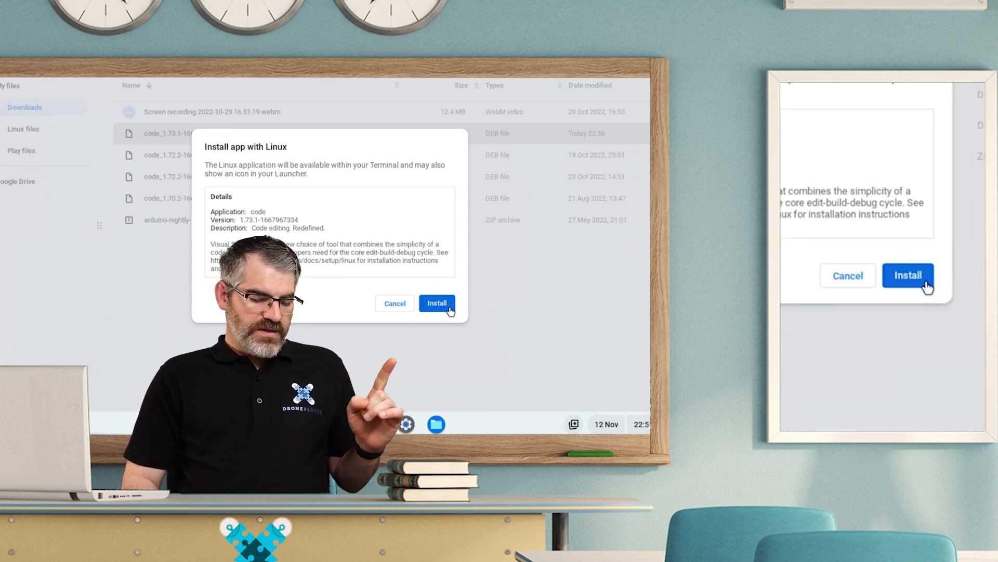
left_click(437, 303)
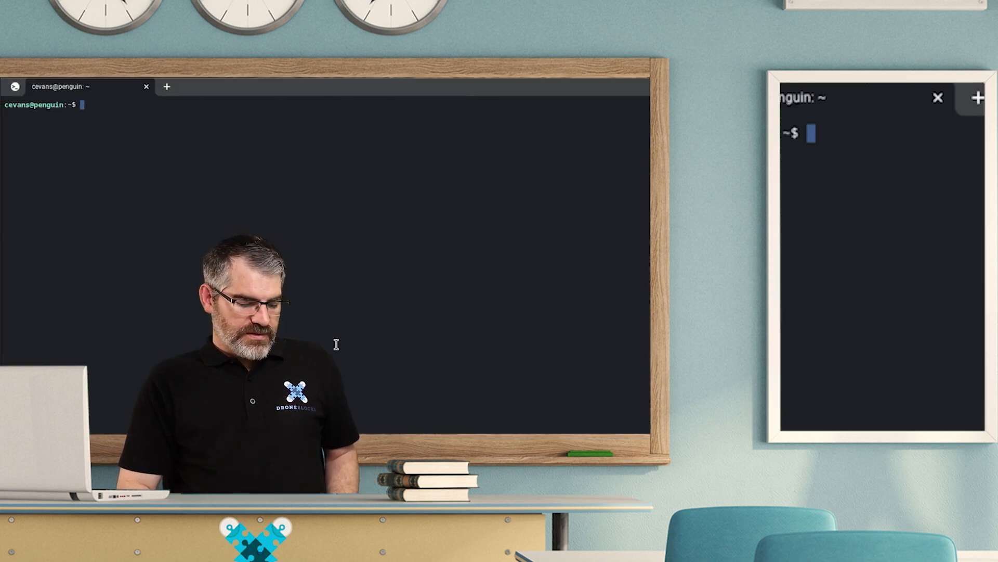
Run 'code' in the Linux terminal, then choose Open Folder in the Explorer.
type("code")
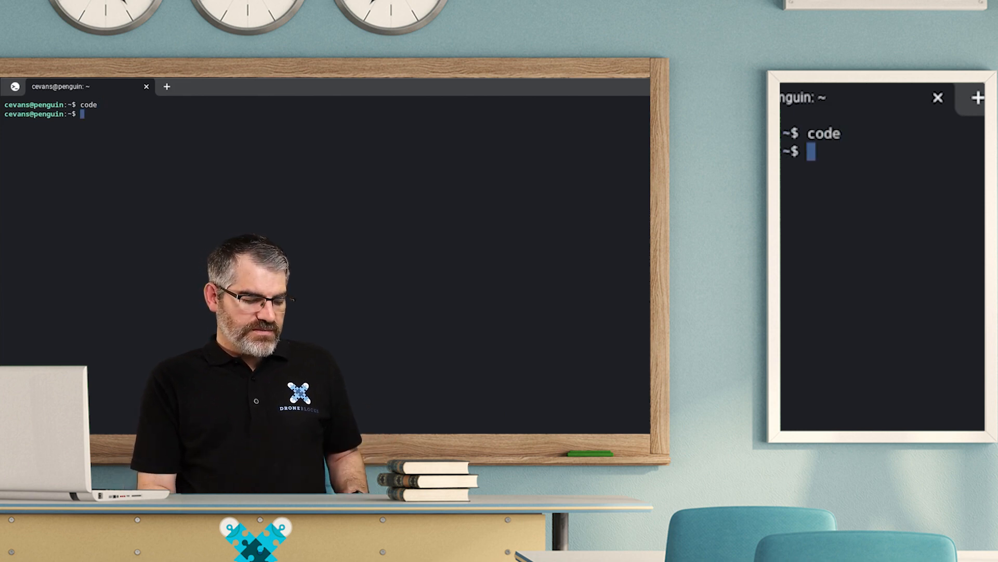
key("Backspace")
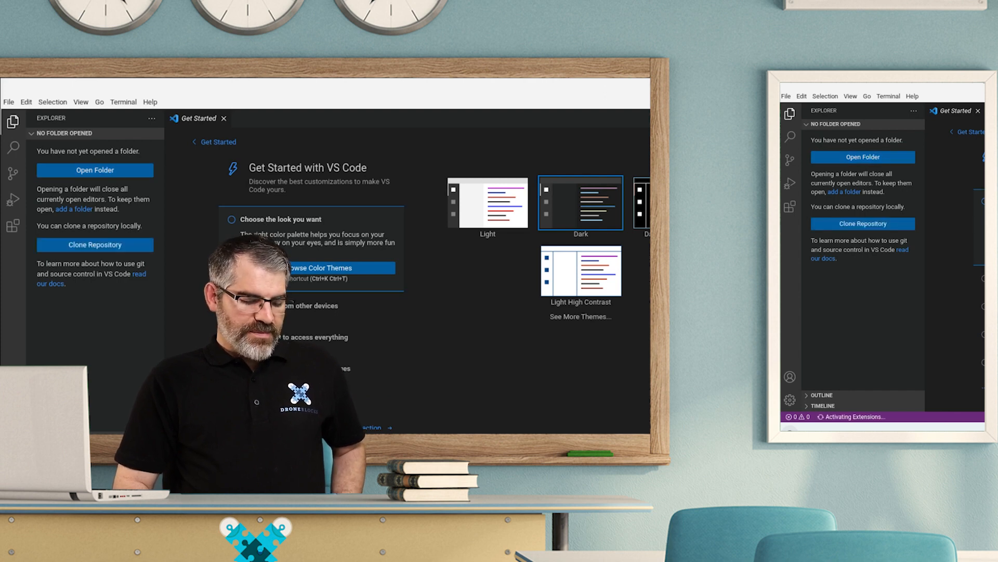
left_click(95, 170)
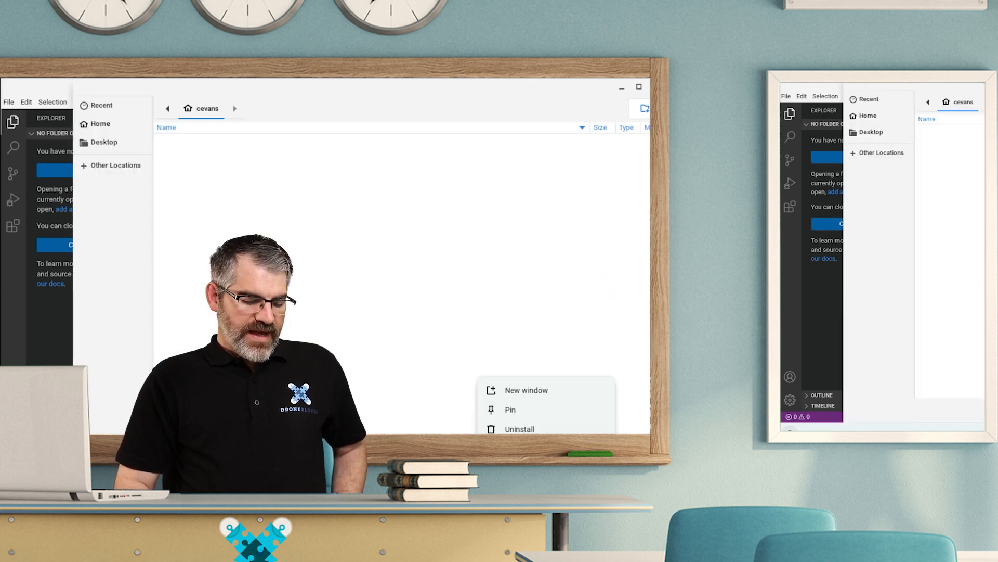